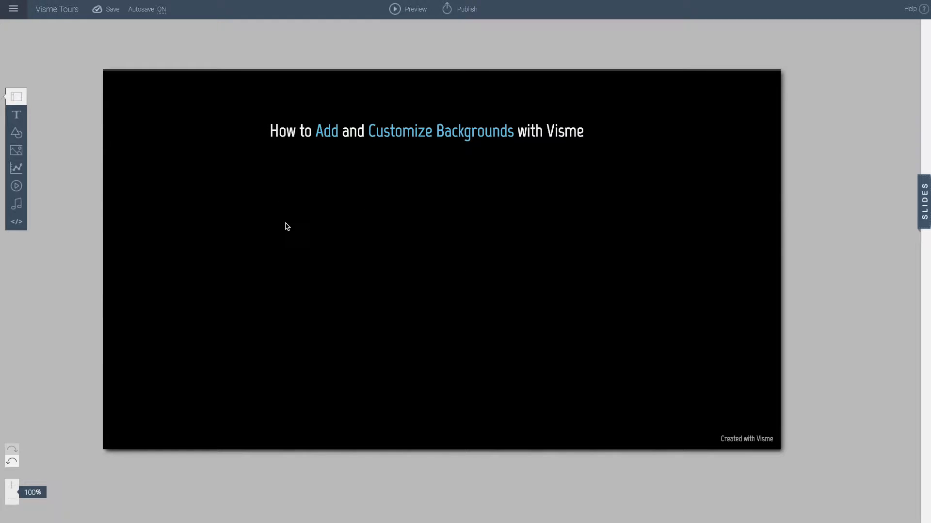
{"action": "mouse_move", "coordinate": [316, 215]}
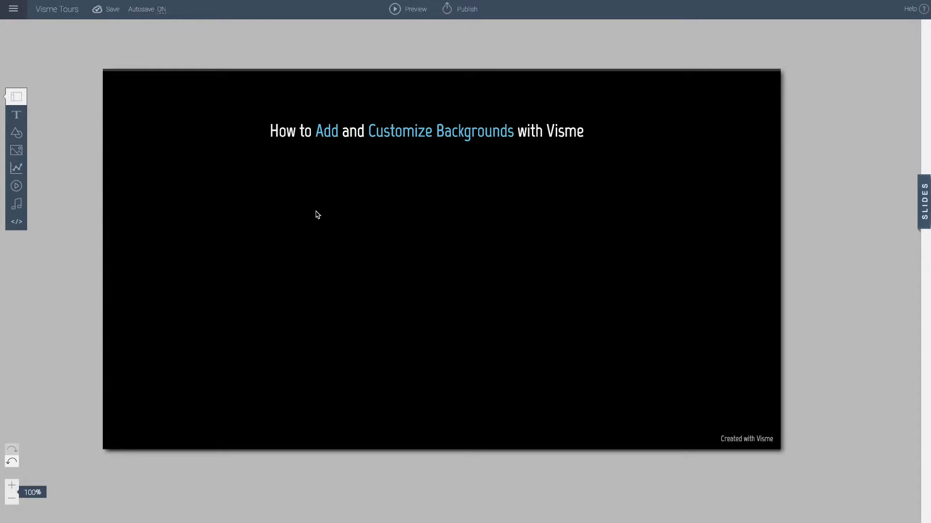
{"action": "mouse_move", "coordinate": [201, 211]}
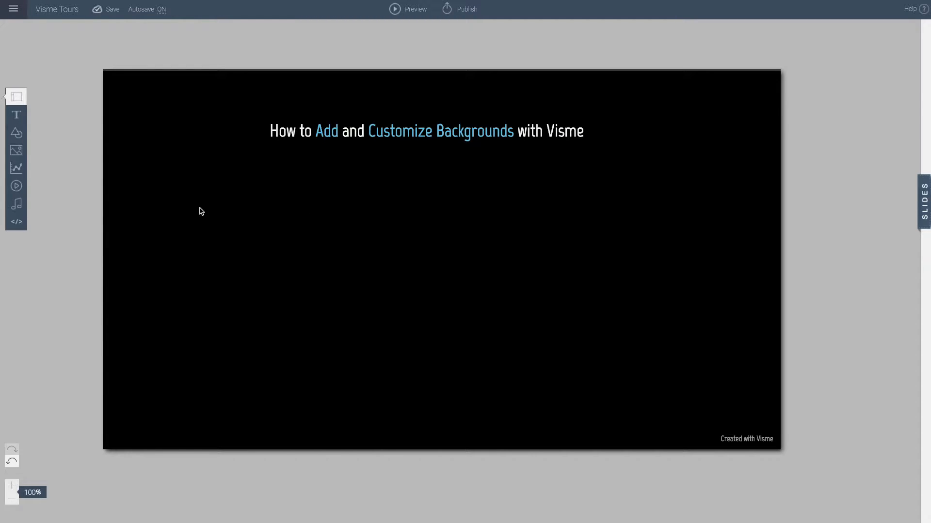
Open the slide backgrounds panel from the left toolbar, leaving no background applied.
{"action": "left_click", "coordinate": [16, 96]}
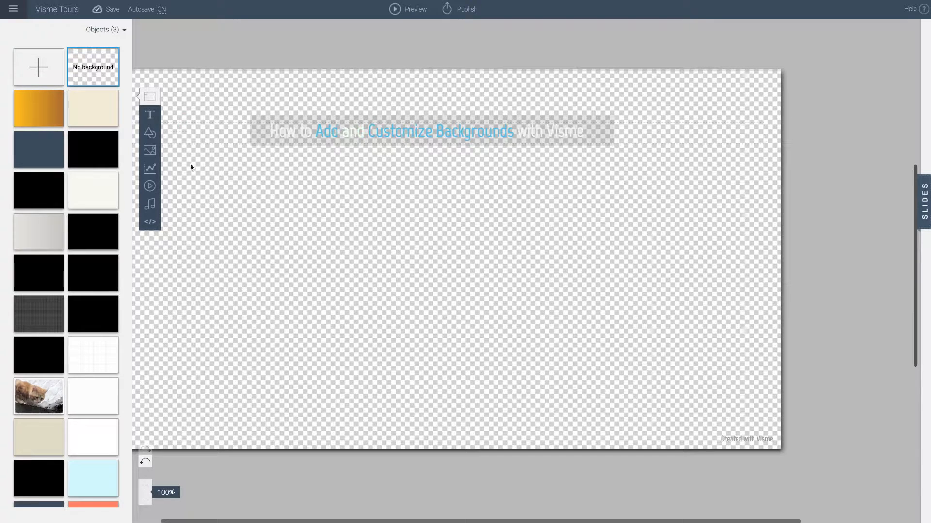
{"action": "mouse_move", "coordinate": [474, 141]}
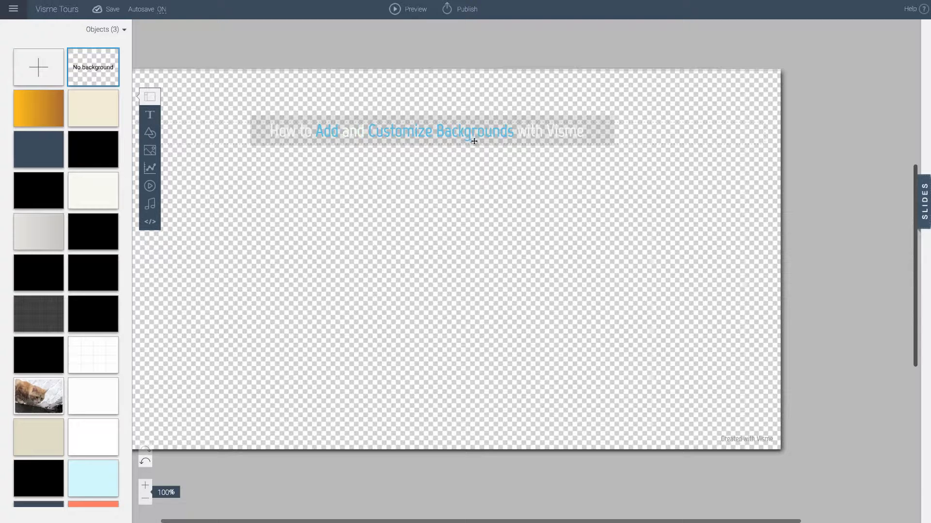
{"action": "mouse_move", "coordinate": [81, 95]}
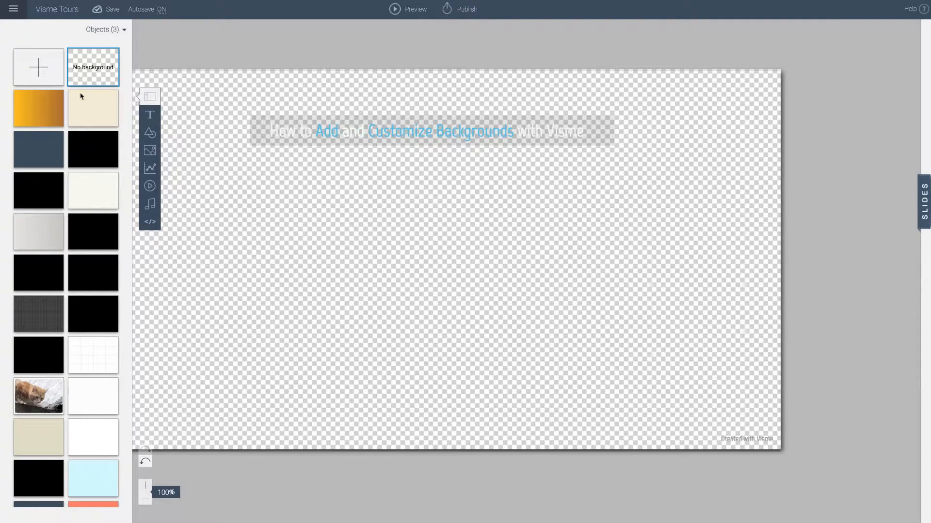
Try preset backgrounds, ending on the pale blue-grey gradient.
{"action": "left_click", "coordinate": [92, 109]}
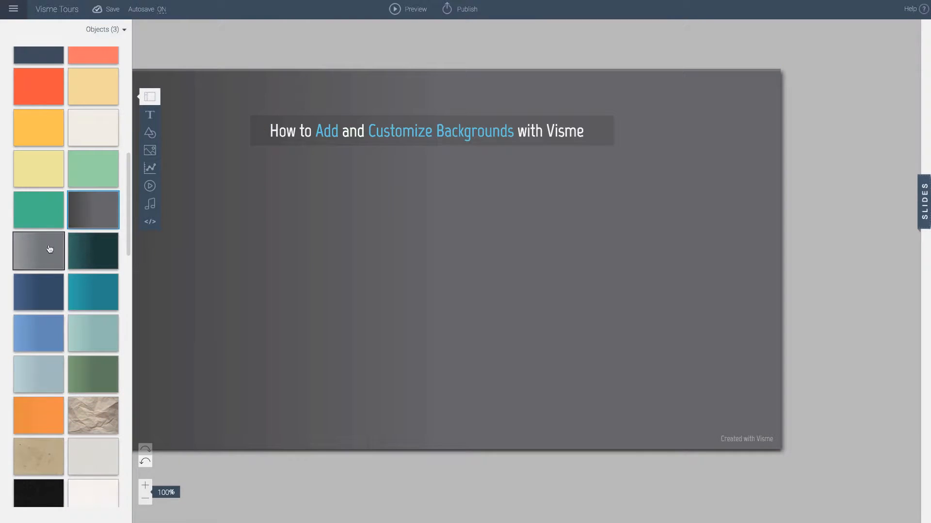
{"action": "left_click", "coordinate": [38, 333]}
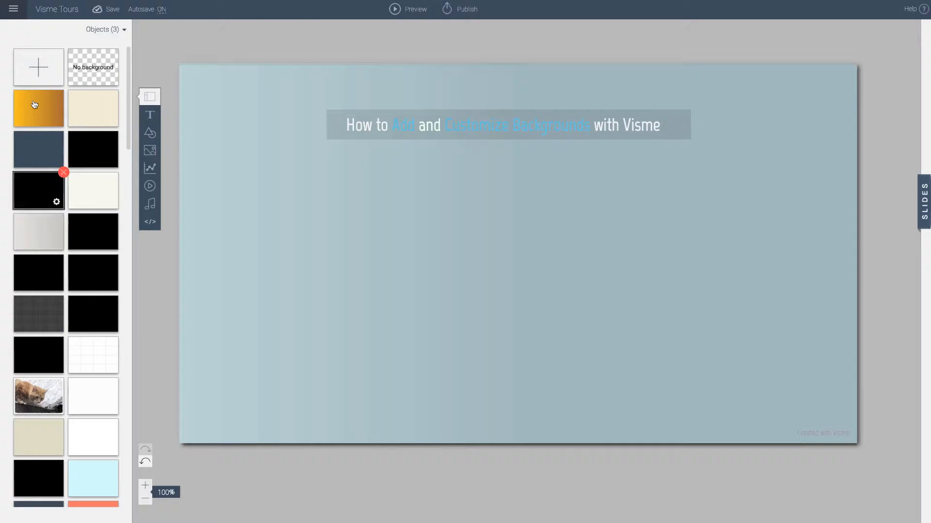
Add a new background with a custom lime-green solid colour.
{"action": "left_click", "coordinate": [37, 66]}
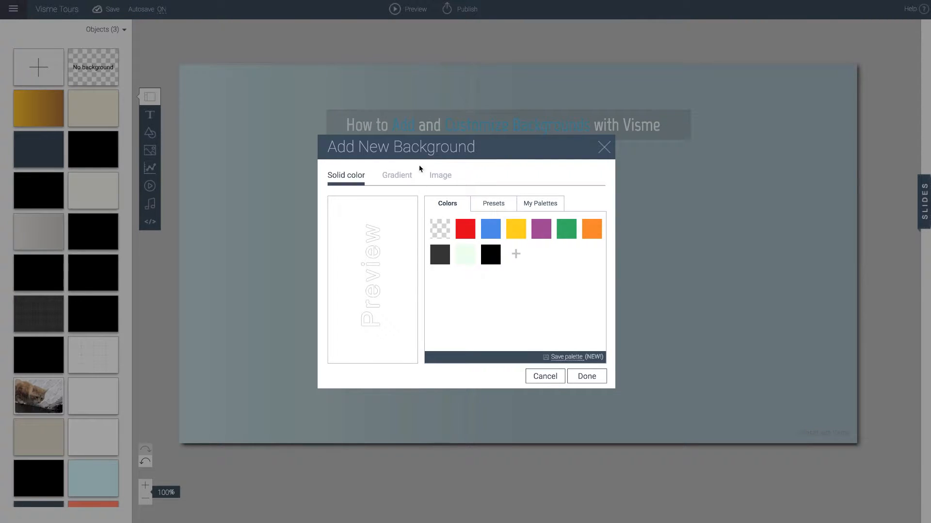
{"action": "left_click", "coordinate": [515, 254]}
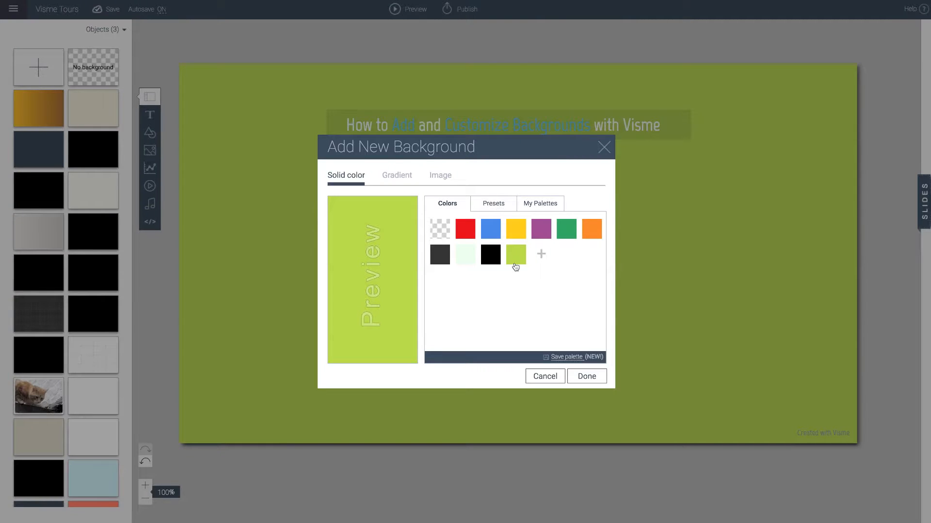
{"action": "left_click", "coordinate": [396, 175]}
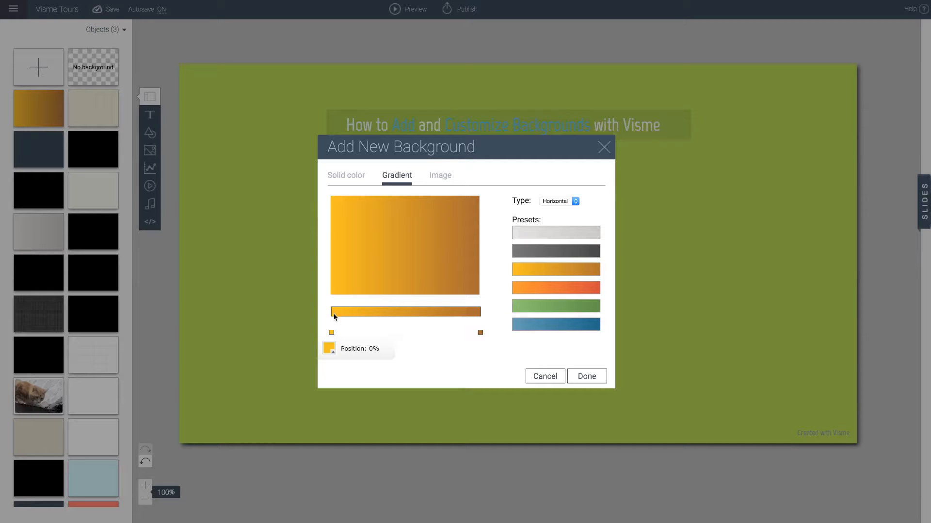
{"action": "mouse_move", "coordinate": [508, 336]}
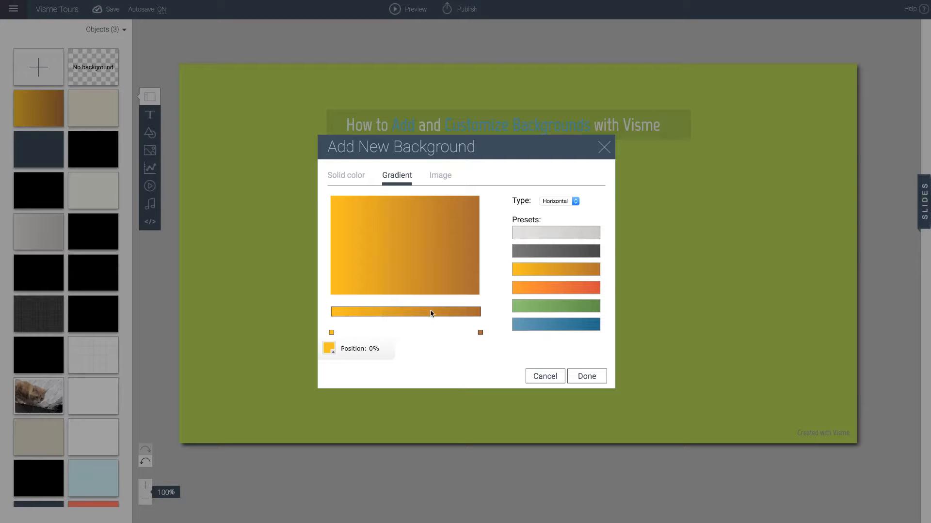
{"action": "mouse_move", "coordinate": [530, 299]}
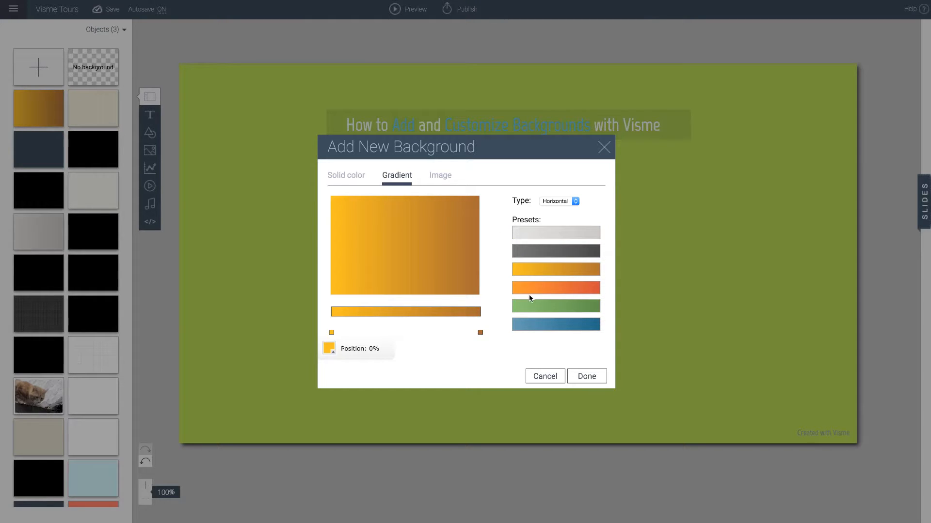
Try a preset gradient for the new background.
{"action": "left_click", "coordinate": [440, 175]}
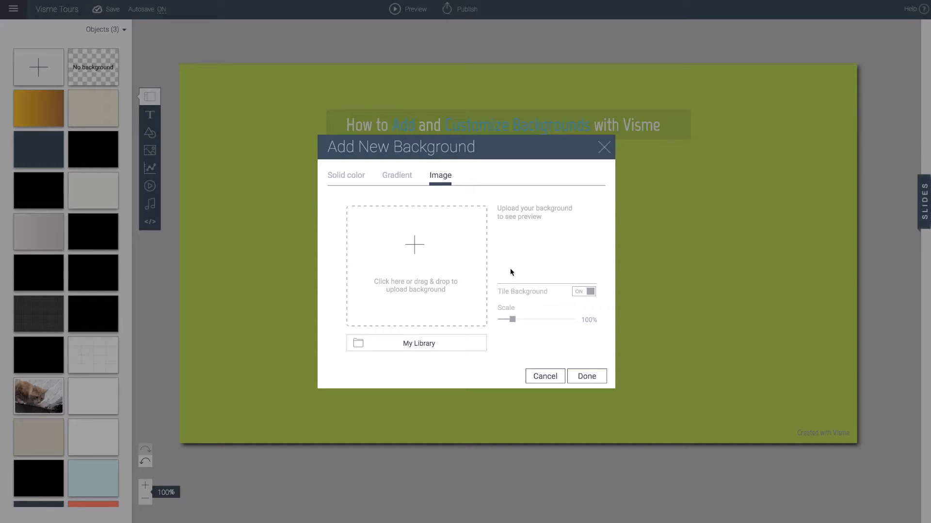
Upload the orange gerbera photo as the slide background.
{"action": "left_click", "coordinate": [586, 376]}
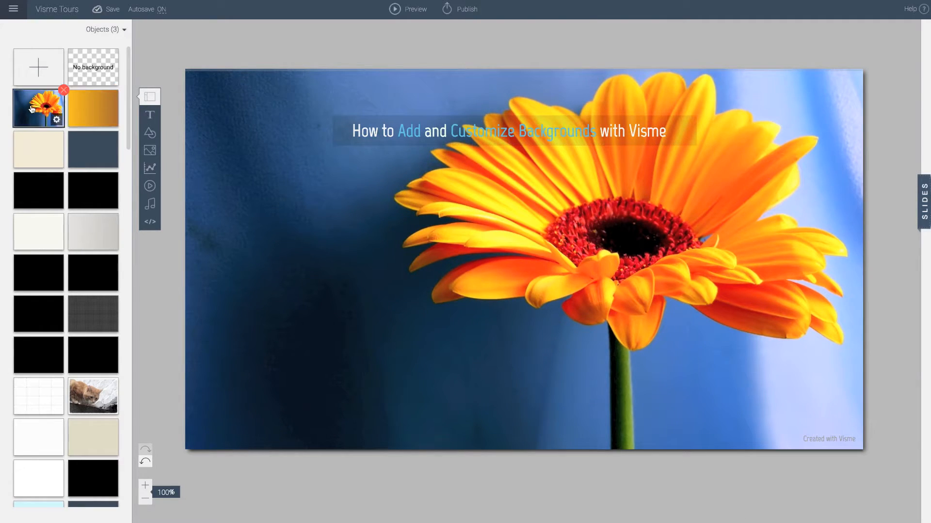
Open the flower background's settings, then try the orange gradient background.
{"action": "left_click", "coordinate": [93, 108]}
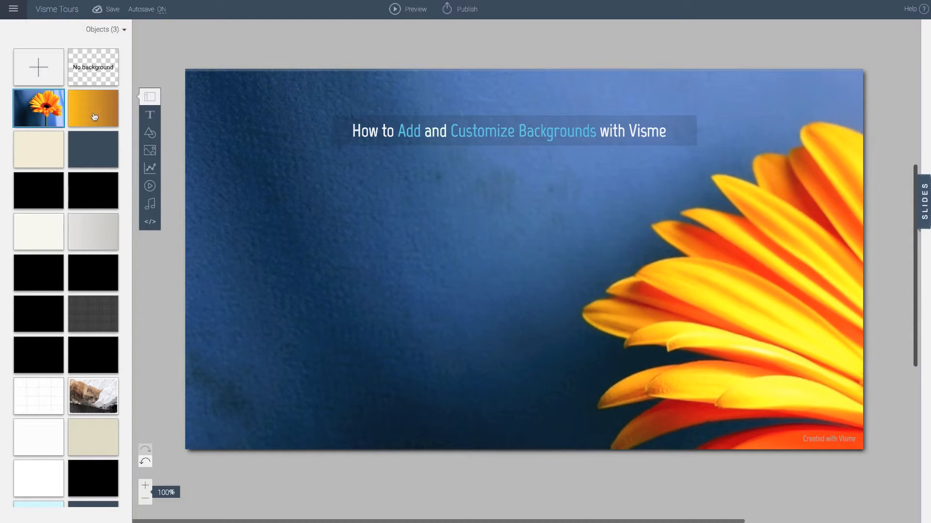
{"action": "left_click", "coordinate": [93, 159]}
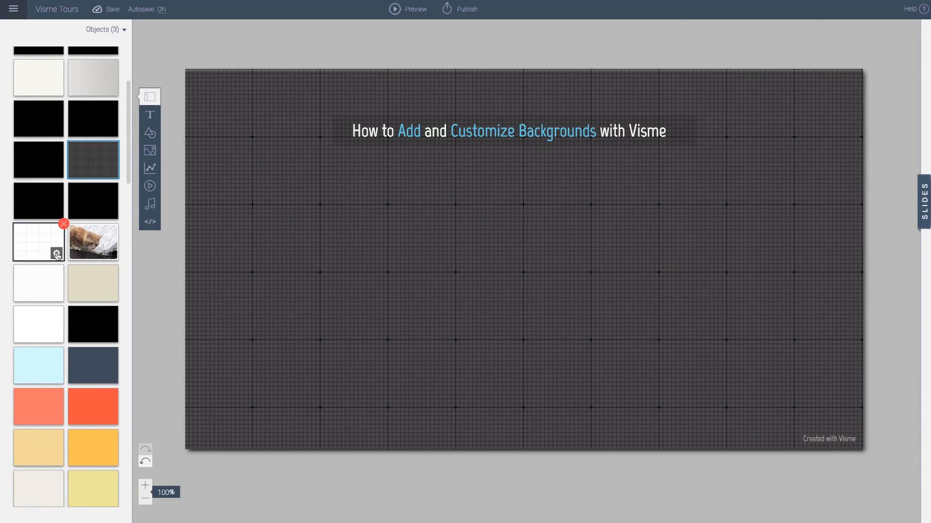
Open the grid background's settings to tile it at 40% scale.
{"action": "left_click", "coordinate": [57, 252]}
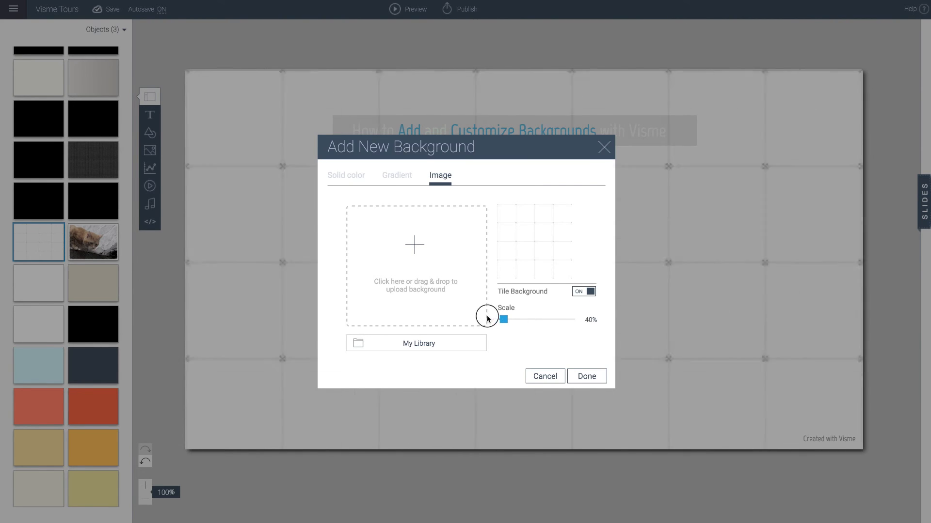